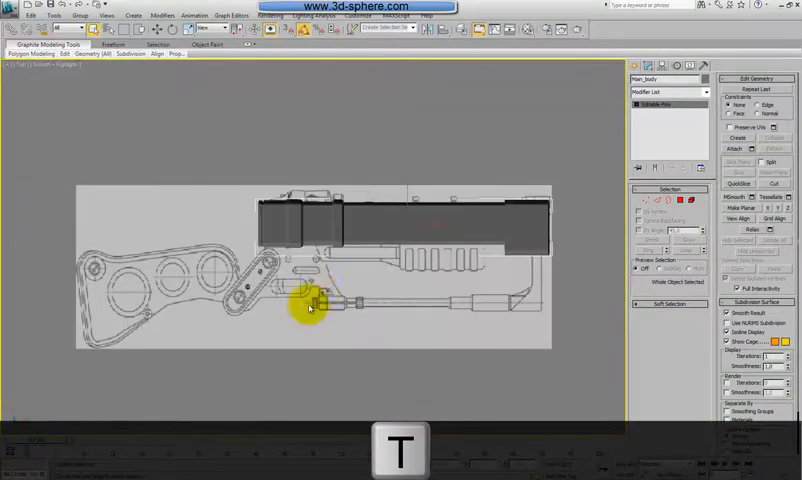
- Show Main_body with edged faces and see-through over the blueprint in the top view
key("F4")
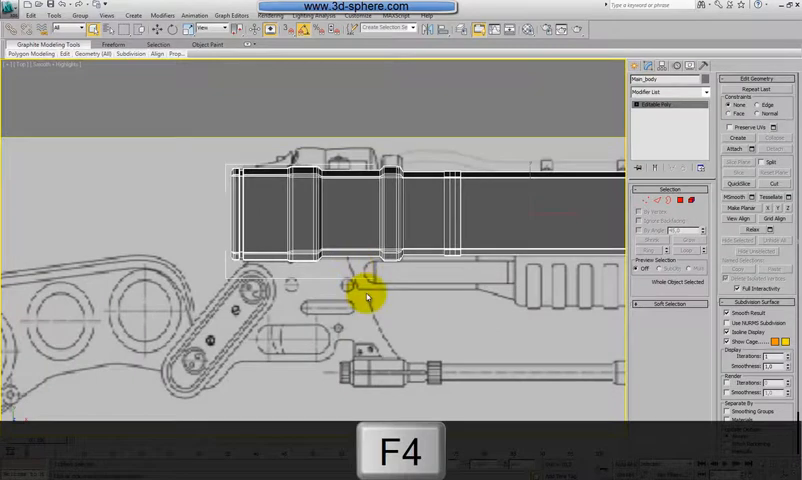
key("alt+x")
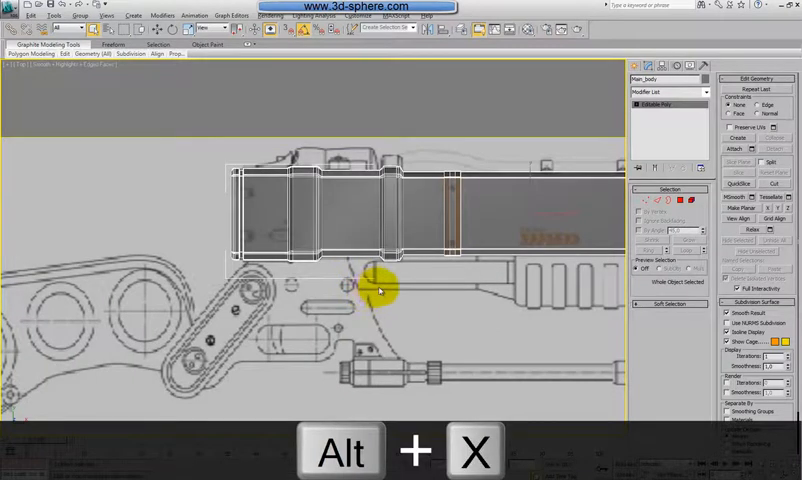
key("alt+x")
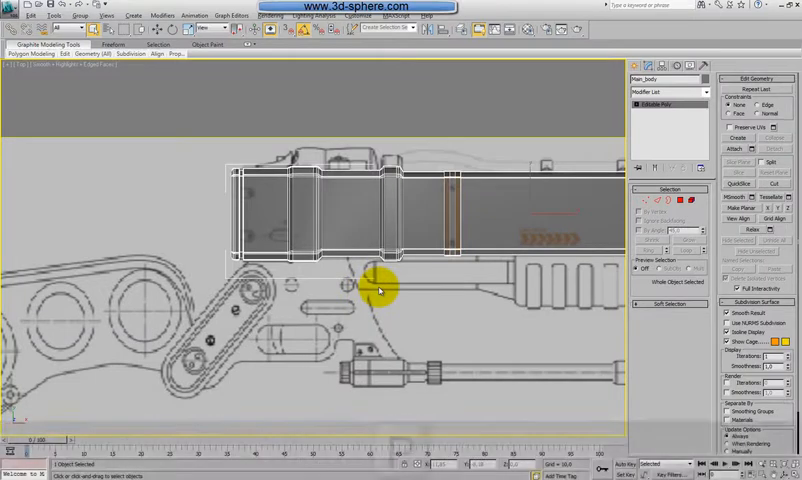
key("p")
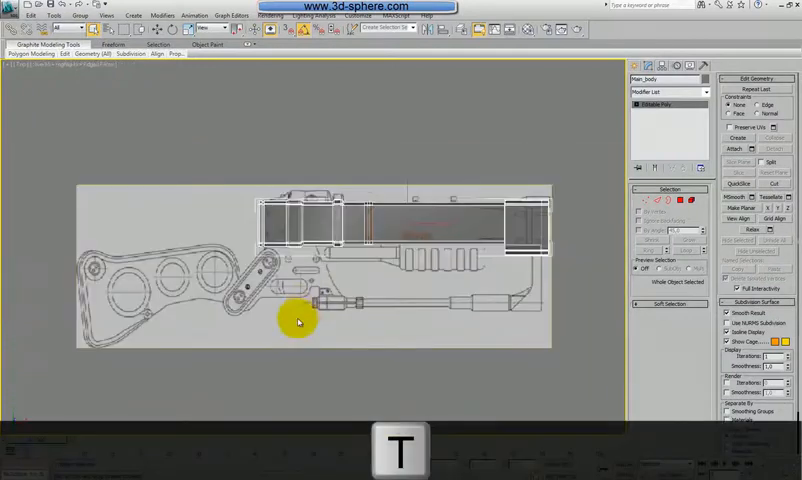
key("f")
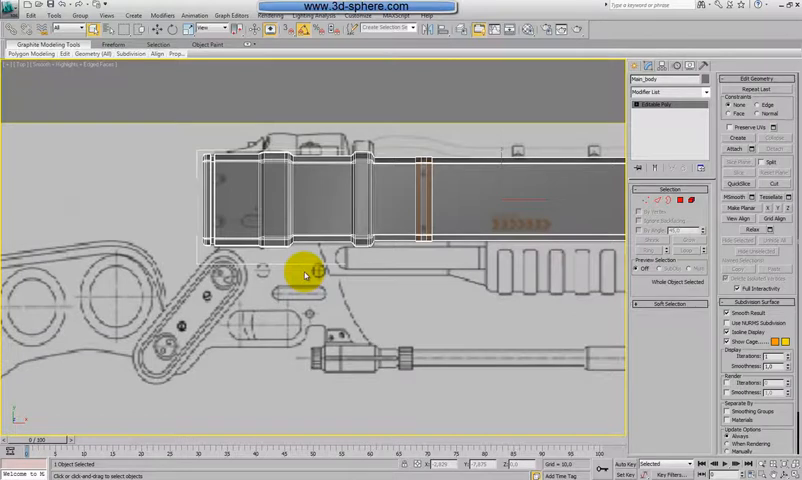
key("p")
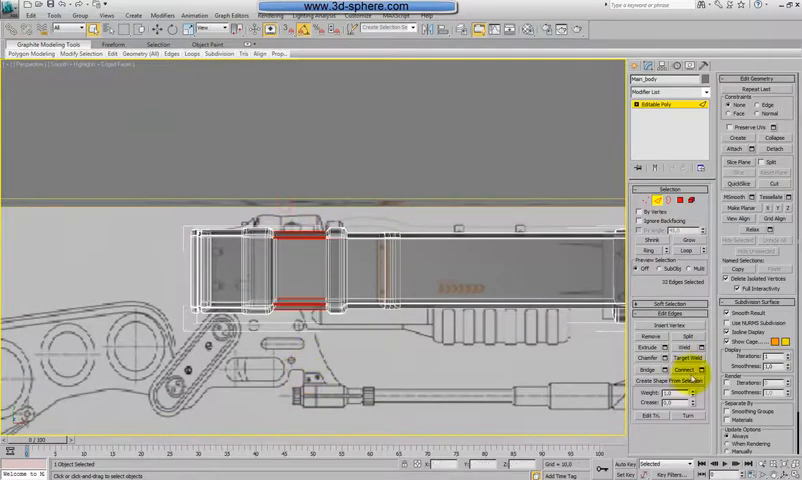
- Connect the selected ring edges to add supporting loops beside the barrel rings
left_click(219, 54)
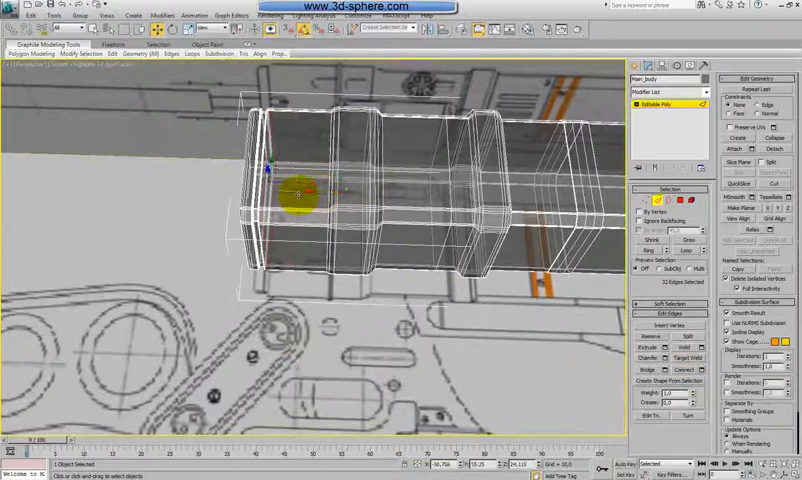
- Chamfer the bottom corner edge loops of the rifle body into small bevels
key("t")
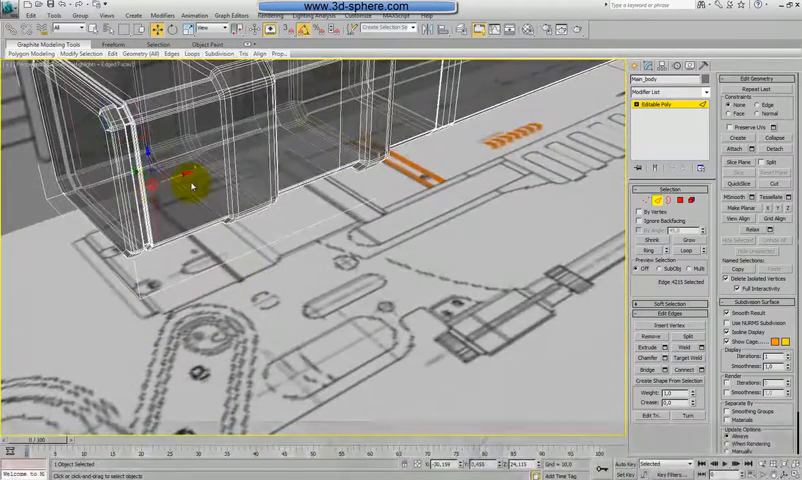
key("alt+x")
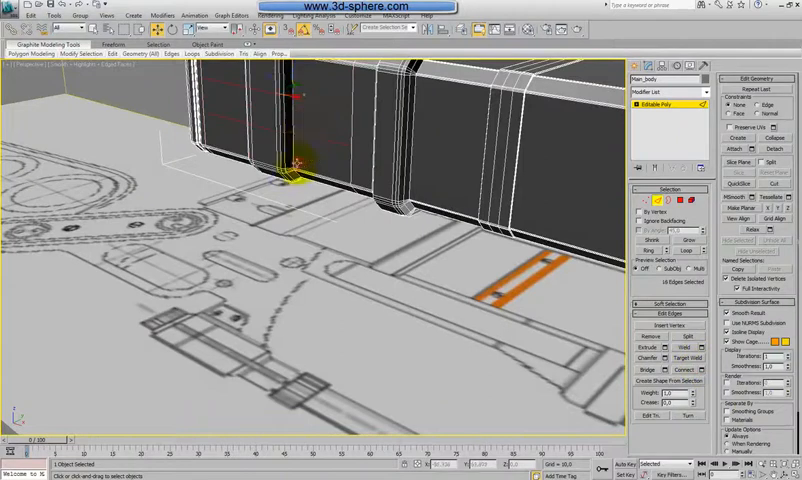
key("f")
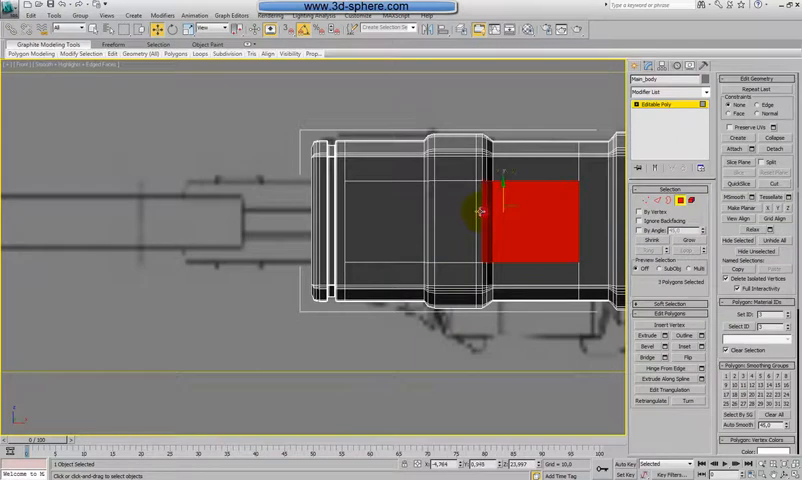
- Region-select the underside polygons in Front view and extrude them downward
left_click_drag(530, 210, 480, 215)
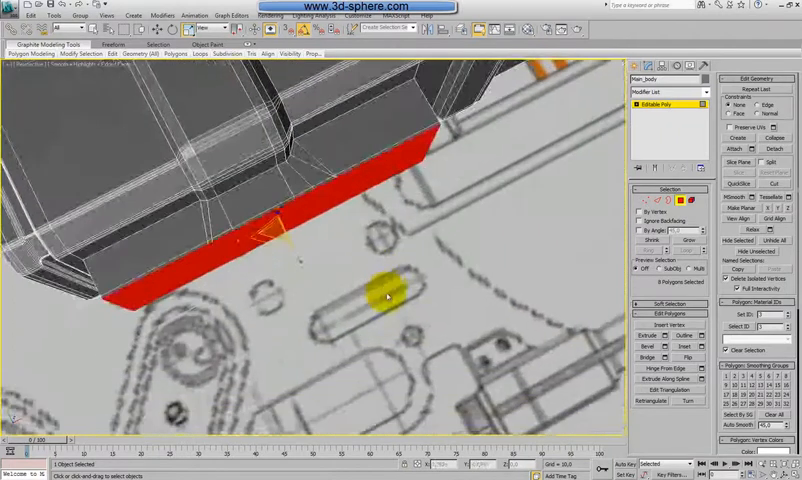
key("t")
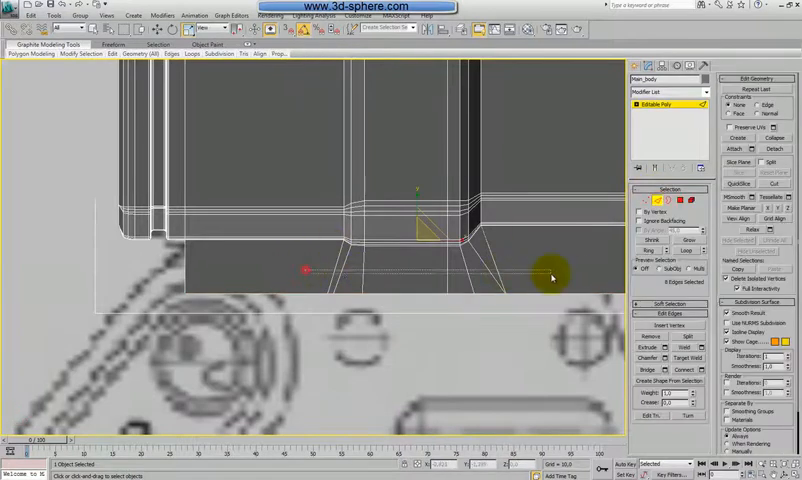
- Delete the unwanted edges and leftover vertices from the lower receiver block
key("Delete")
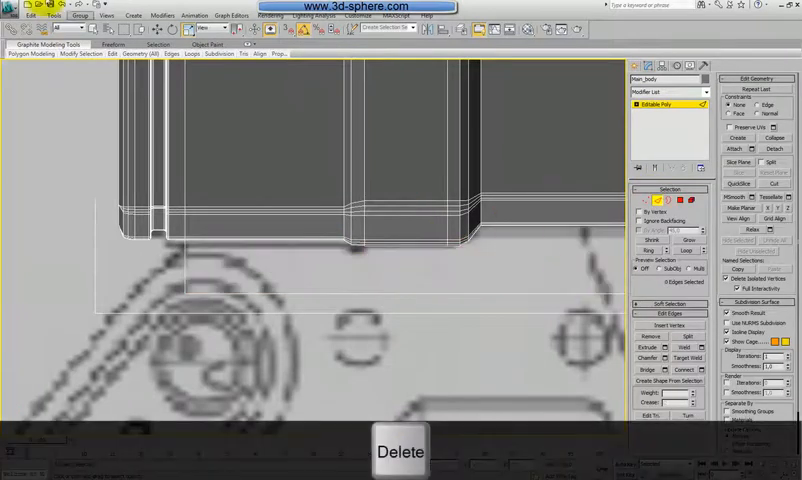
key("Backspace")
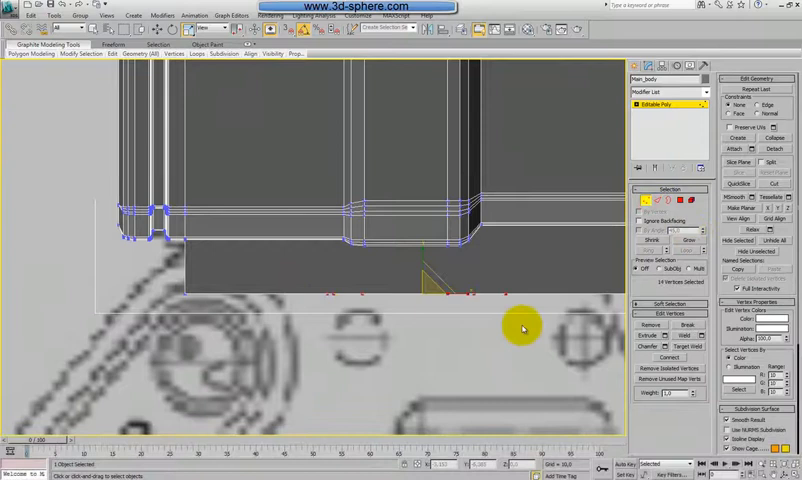
key("Backspace")
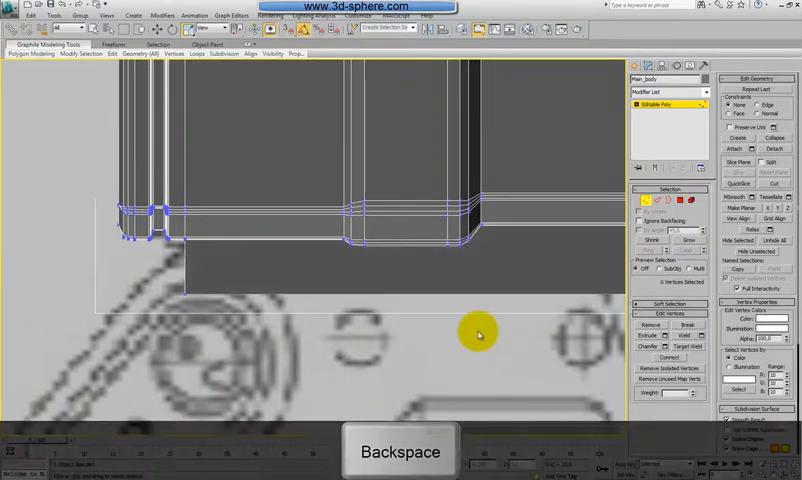
key("p")
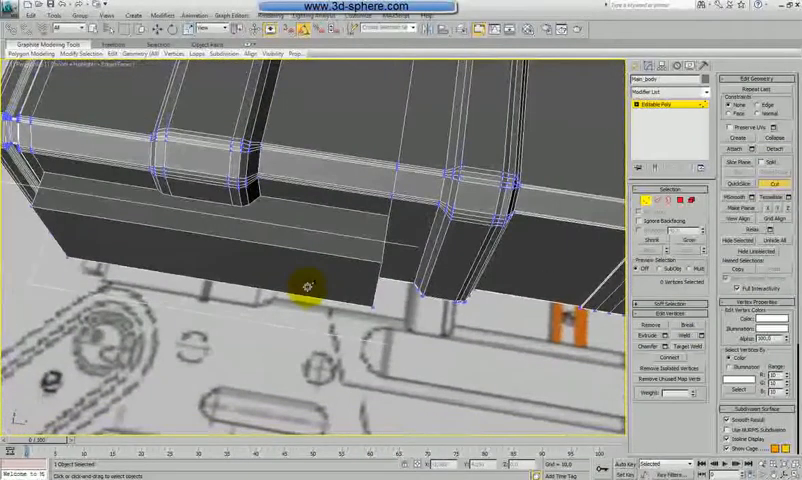
- Extrude Main_body's bottom polygon downward into the lower receiver block
key("f")
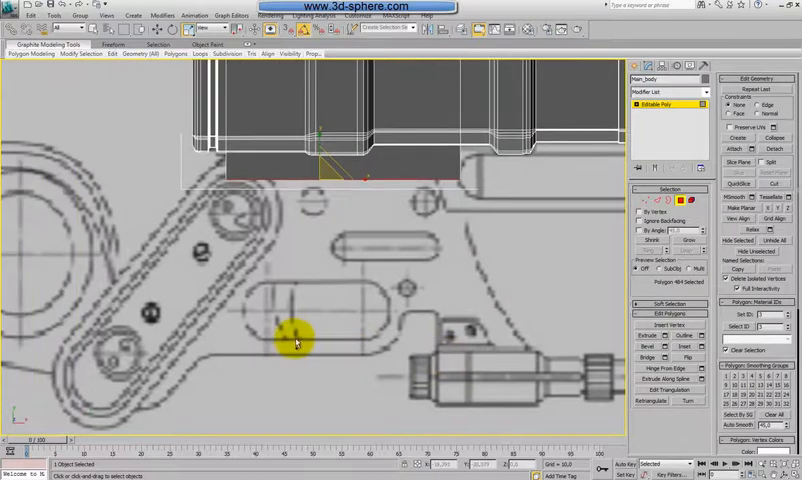
mouse_move(425, 333)
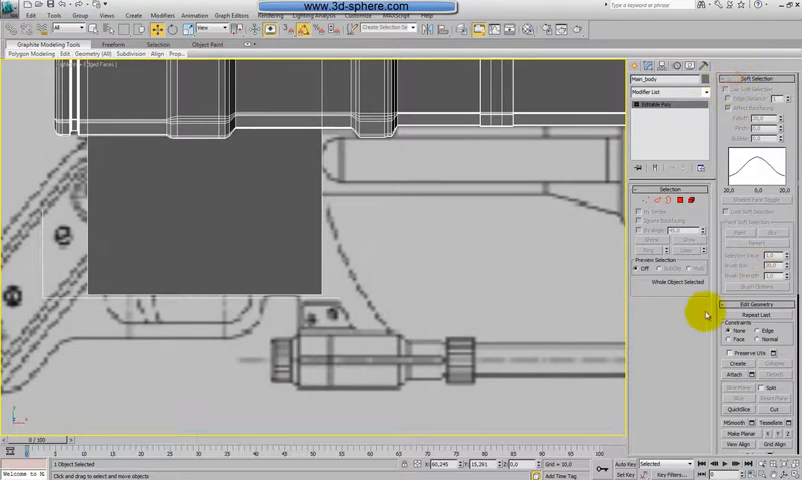
- Adjust the bottom corner vertices, then extrude the bottom polygon into a thin slanted strip
left_click(753, 313)
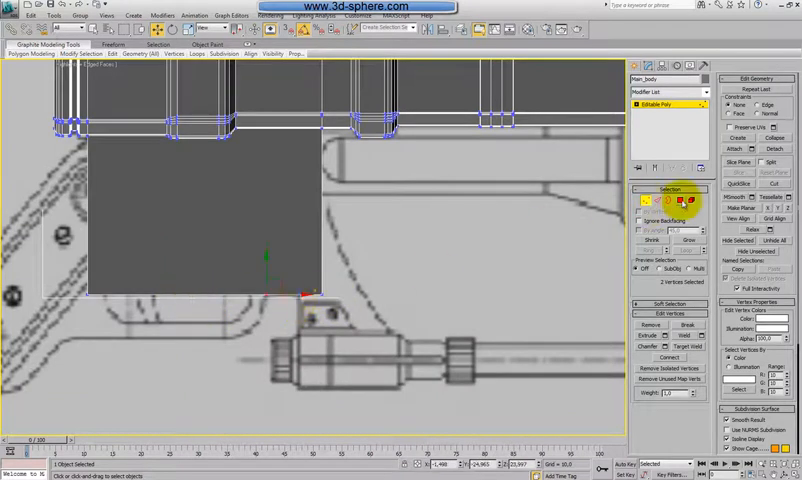
left_click(687, 202)
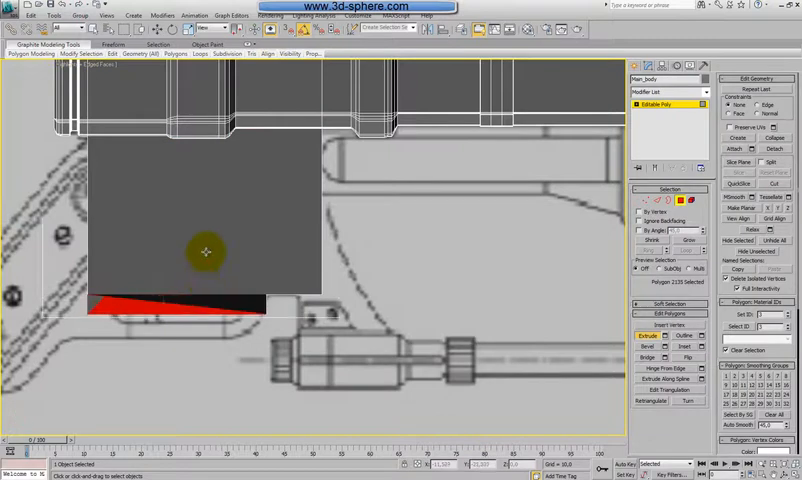
- Move the block's left-side vertices outward along the blueprint grip outline
key("p")
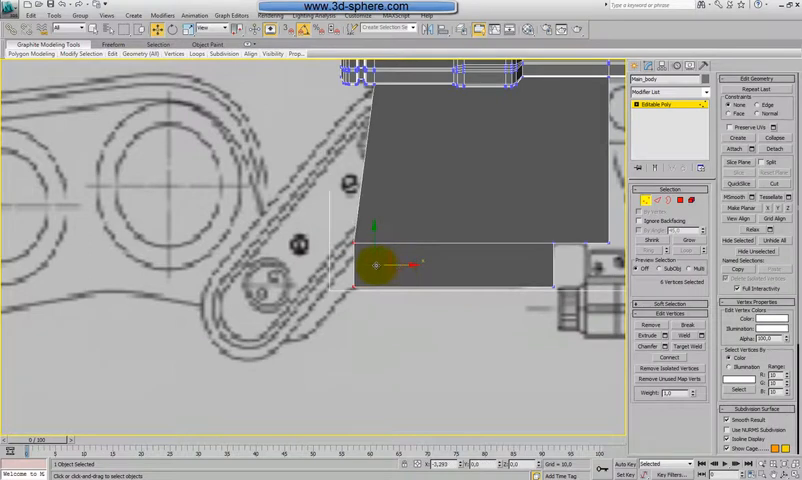
- Pull the lower-left and right corner vertices to the blueprint edges and enable See-Through
left_click_drag(375, 265, 263, 260)
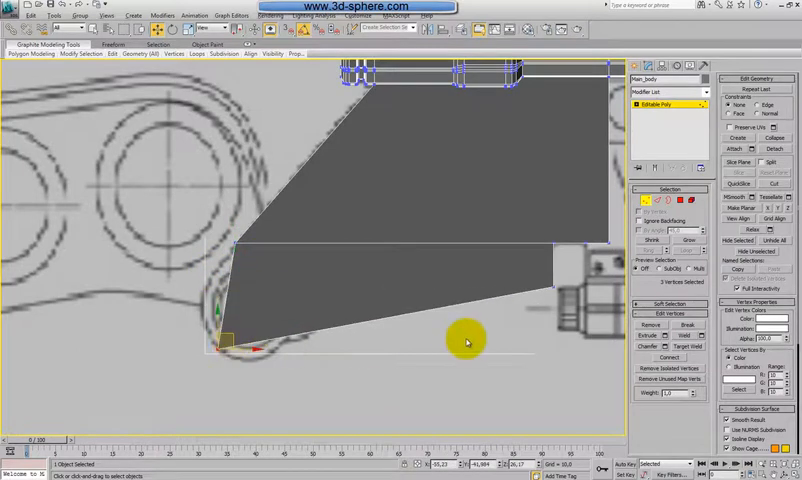
key("t")
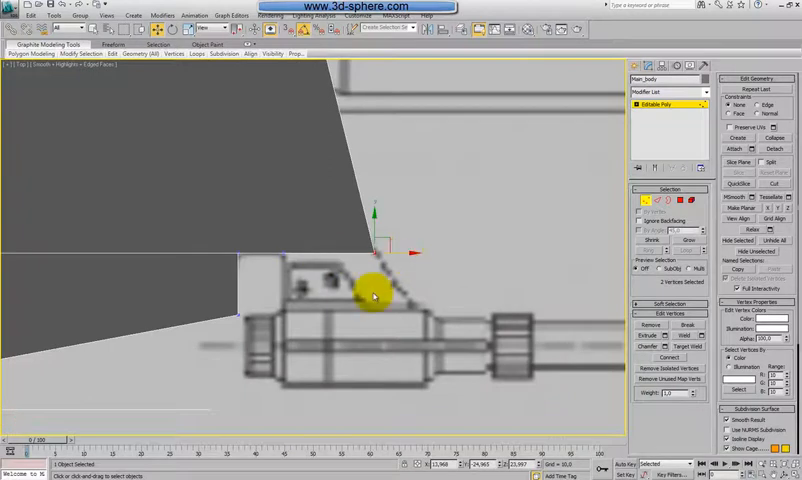
key("alt+x")
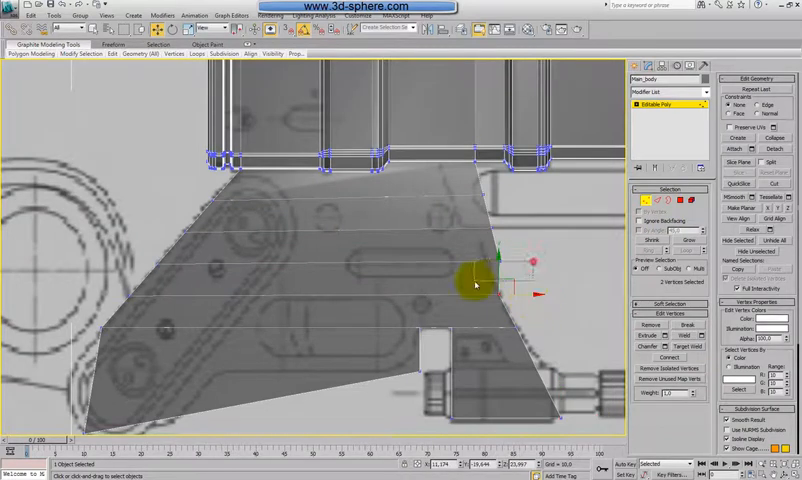
- Move the front and rear vertex pairs onto the blueprint's slanted receiver lines
left_click_drag(475, 285, 510, 265)
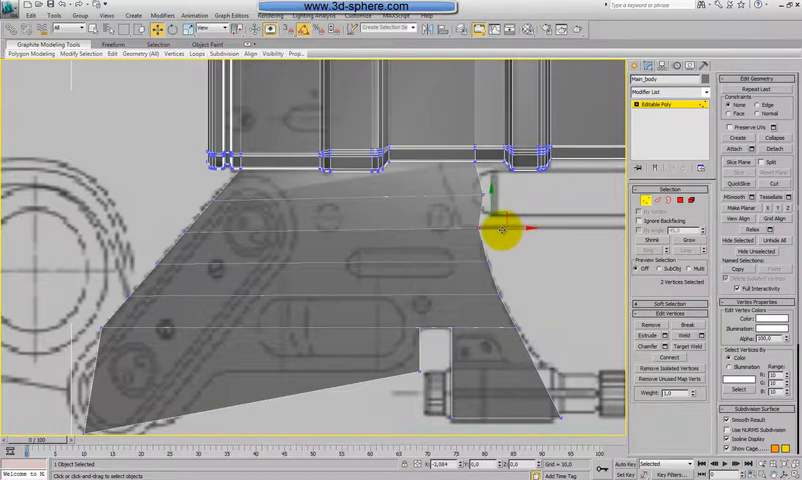
left_click_drag(500, 230, 507, 195)
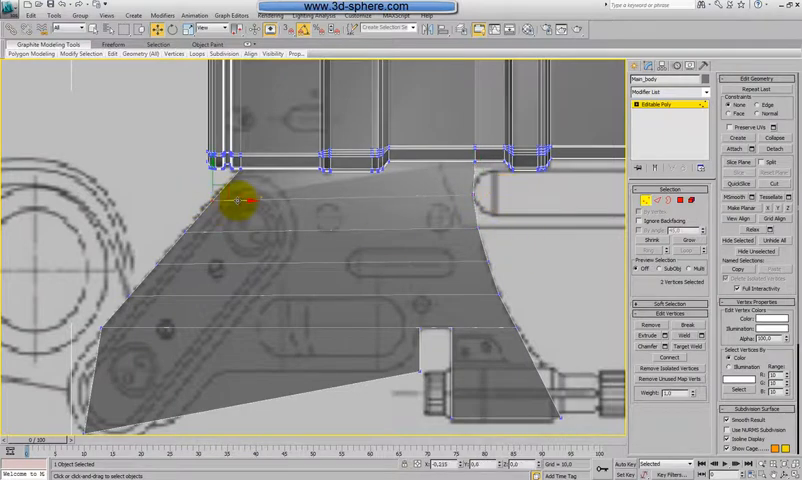
left_click_drag(235, 200, 200, 235)
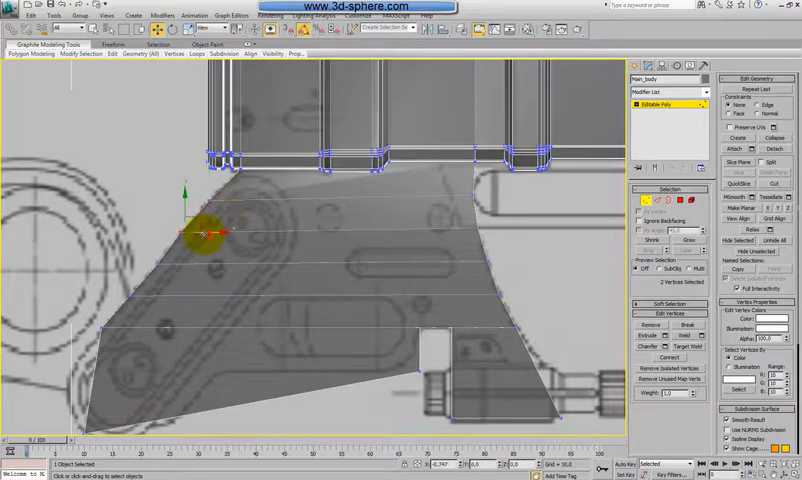
left_click_drag(200, 237, 175, 265)
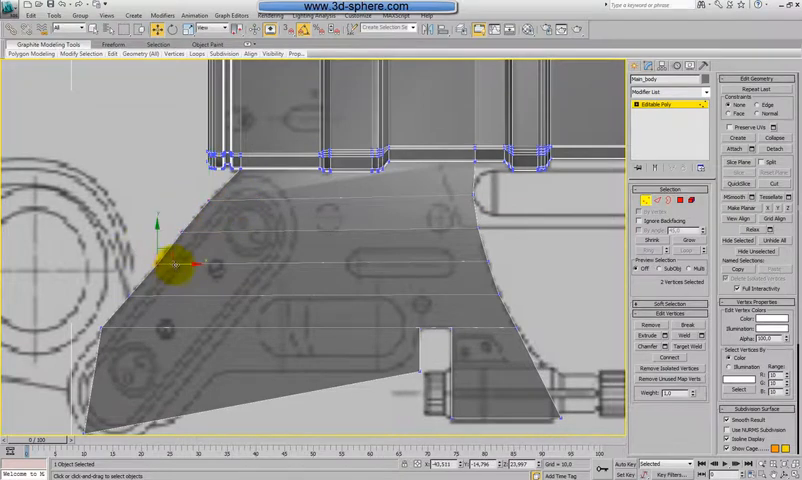
left_click_drag(175, 265, 130, 305)
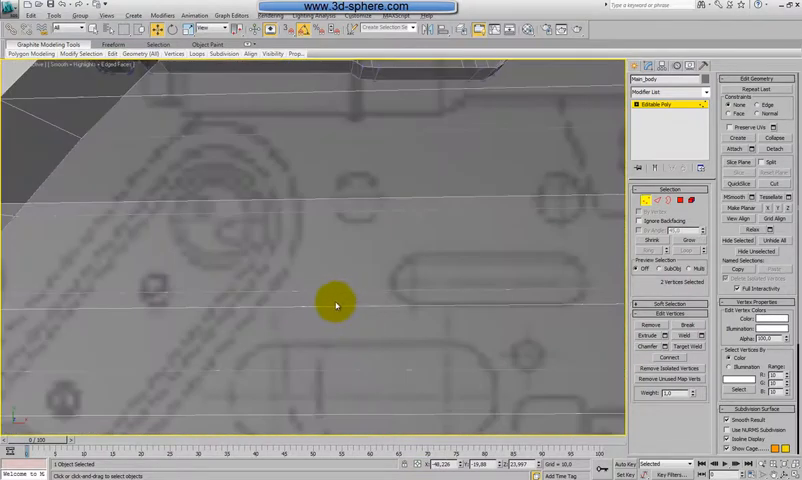
- Toggle see-through off to view the lower receiver as a solid tapered block in perspective
key("Alt+x")
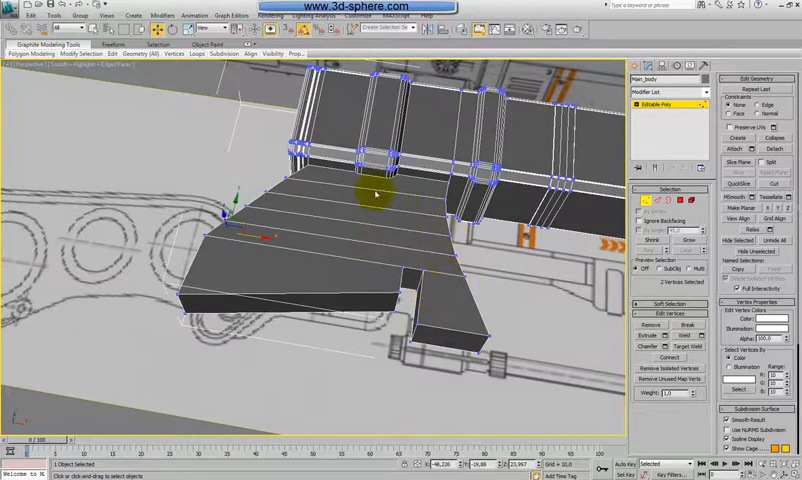
mouse_move(508, 273)
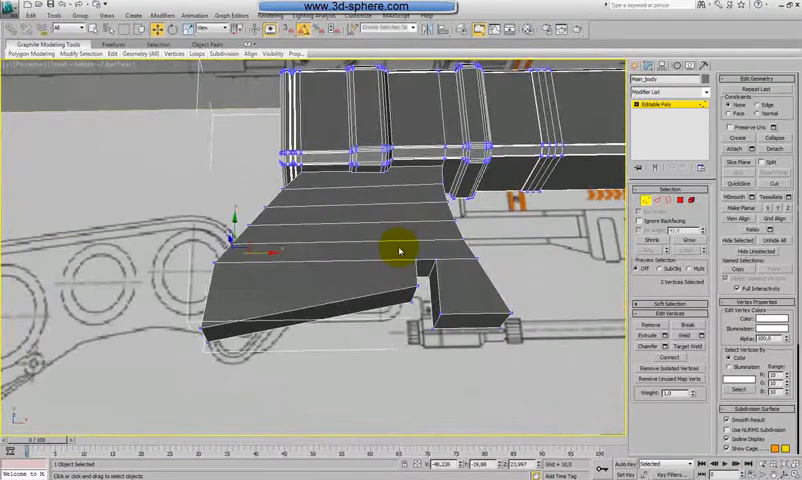
- In Top view with see-through on, move the notch corner vertices onto the blueprint outline
key("t")
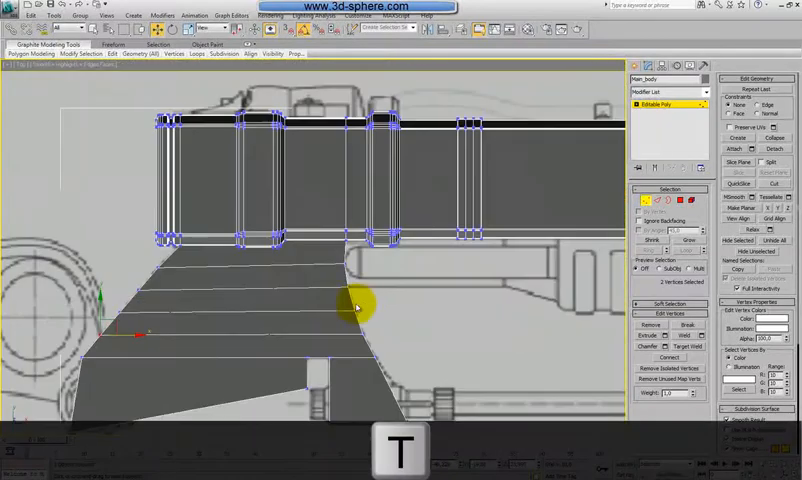
key("Alt+x")
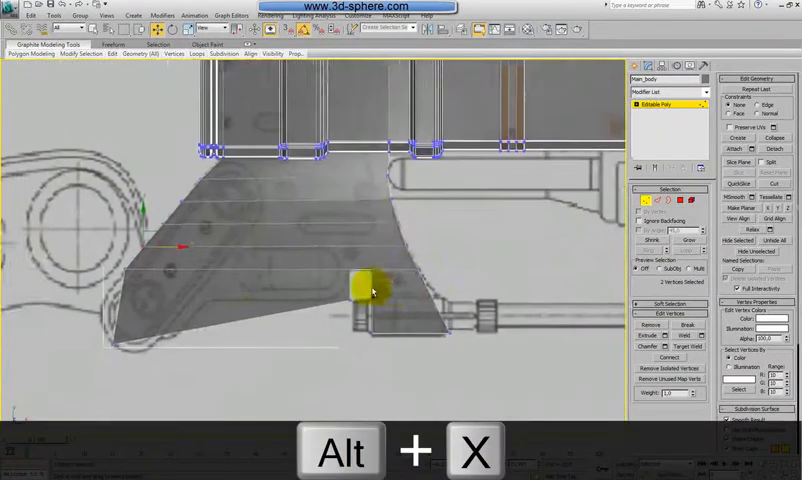
key("alt+x")
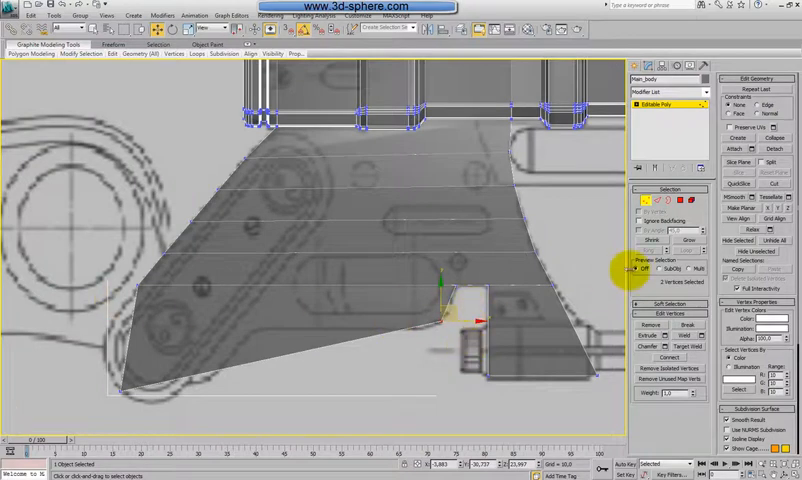
left_click(661, 203)
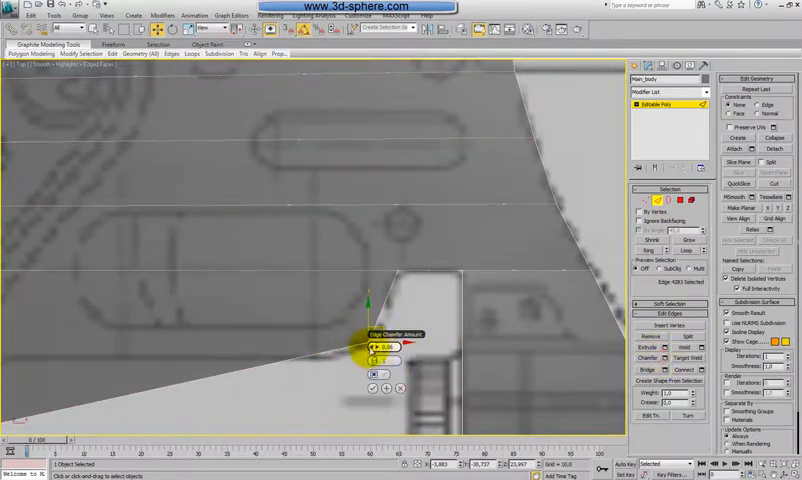
- Drag the Edge Chamfer Amount to set the chamfer width on the notch's inner corner edge
left_click_drag(384, 346, 420, 343)
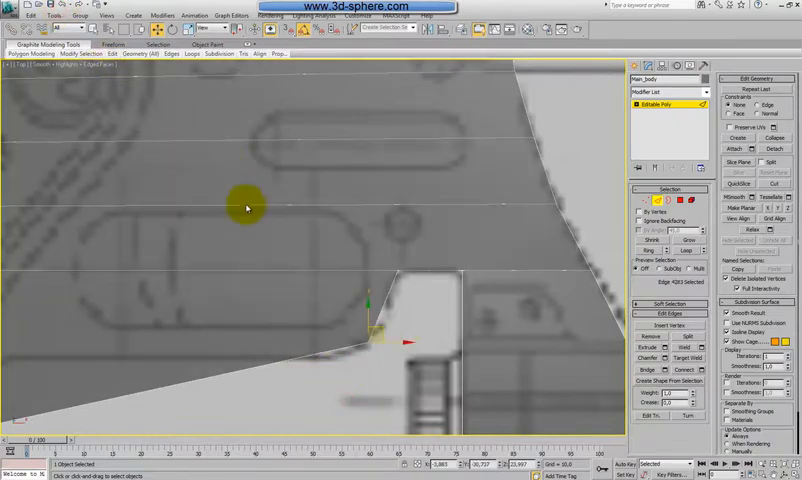
- In Perspective, widen the multi-segment chamfer rounding the notch corner, then return to Top view
key("p")
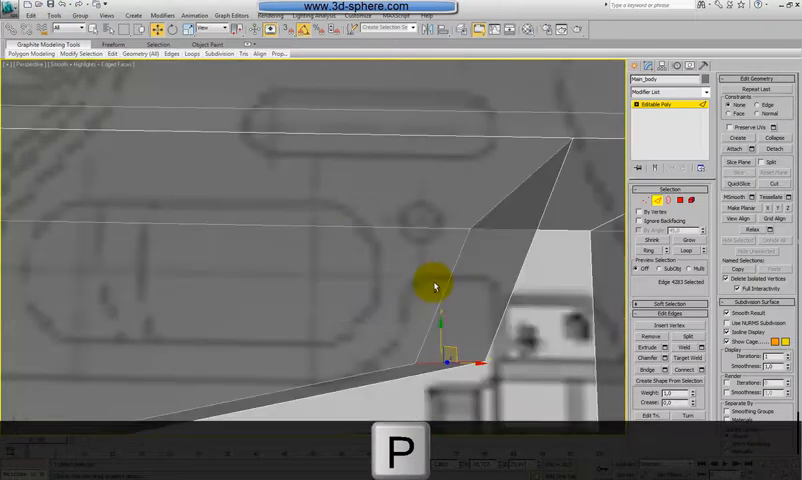
key("Alt+x")
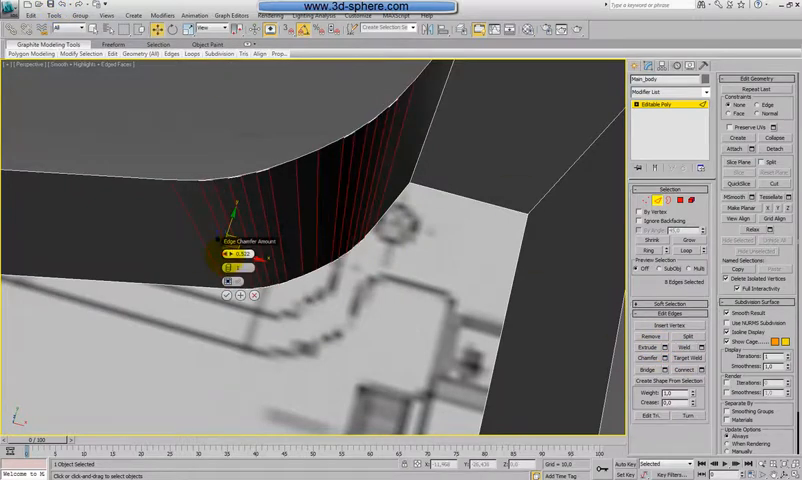
left_click_drag(249, 260, 240, 260)
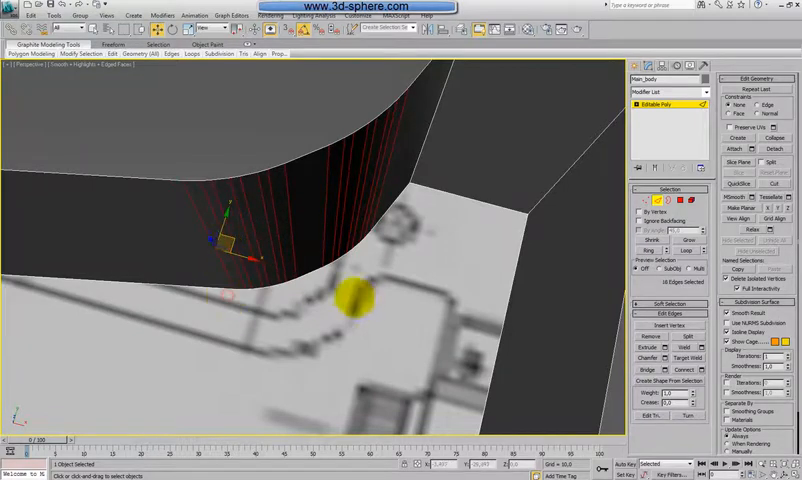
key("T")
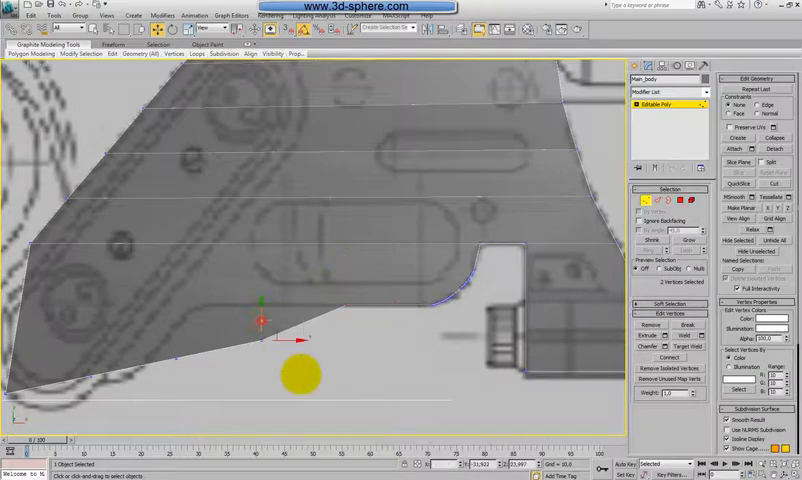
- Drag the receiver's front bottom vertices onto the blueprint's circular outline
left_click_drag(297, 377, 258, 283)
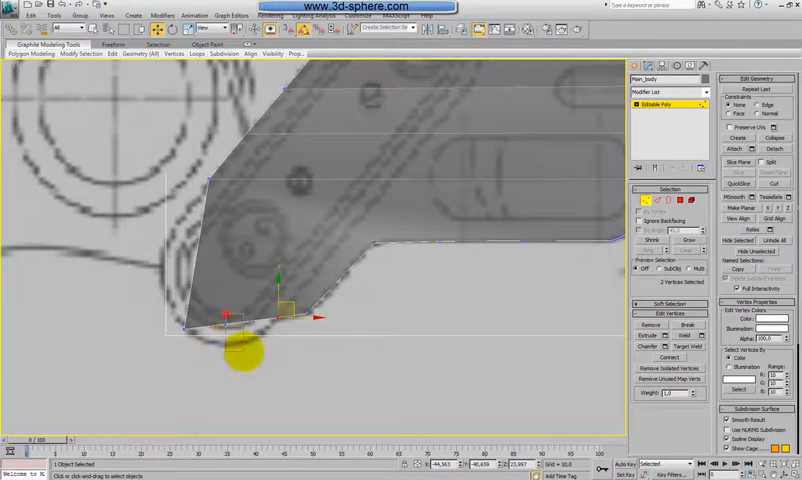
- Move the grip-bottom vertices in three passes to trace the blueprint's rounded curve
left_click_drag(280, 300, 245, 320)
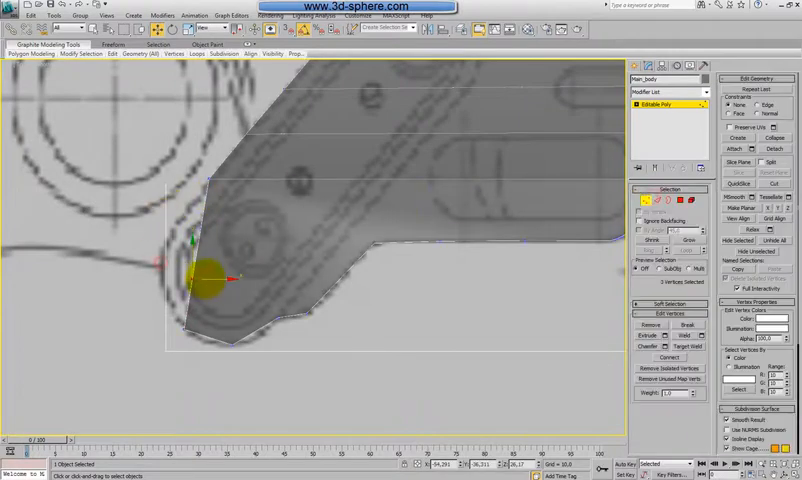
left_click_drag(210, 278, 188, 235)
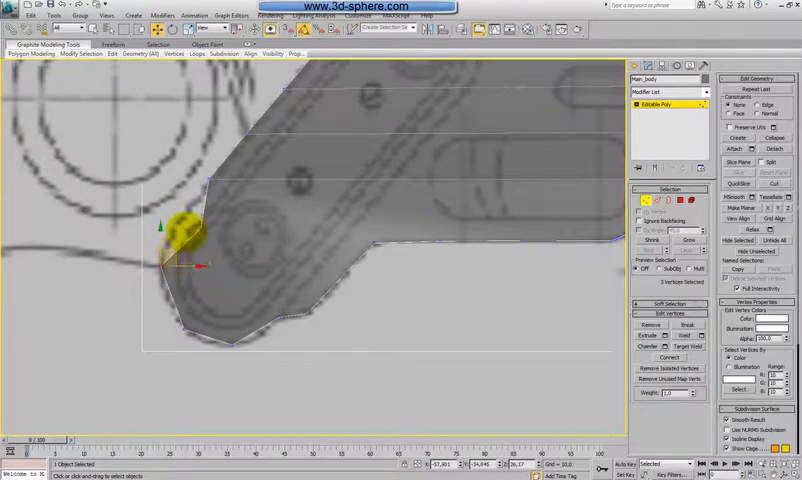
left_click_drag(190, 240, 200, 210)
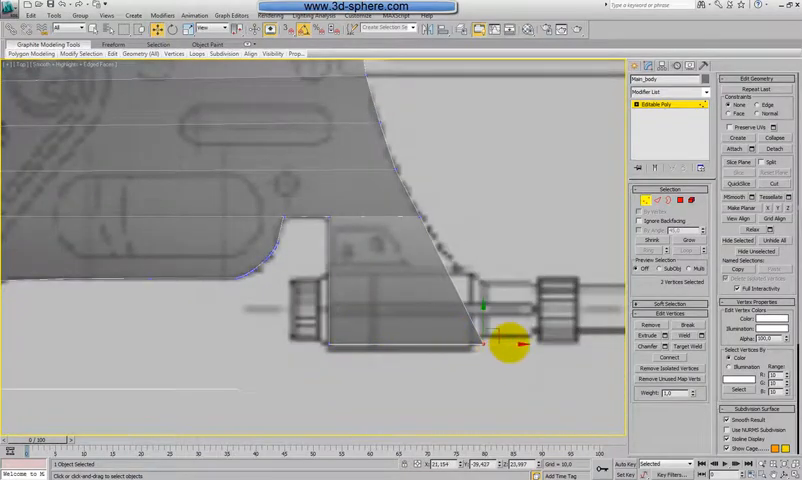
- Align the front lower corner and front edge vertices with the blueprint curve
left_click_drag(510, 345, 475, 255)
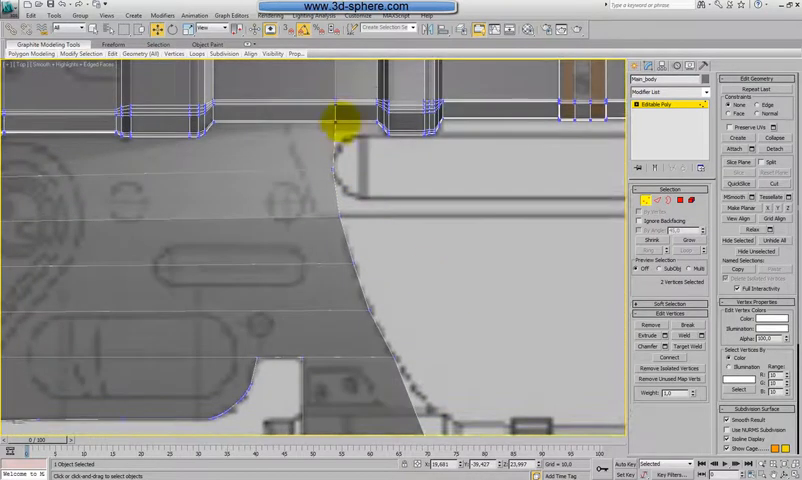
left_click_drag(338, 128, 352, 237)
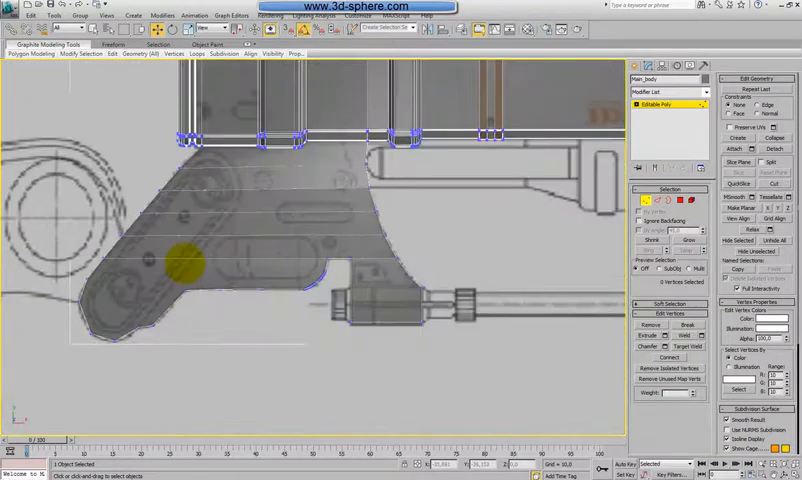
key("f")
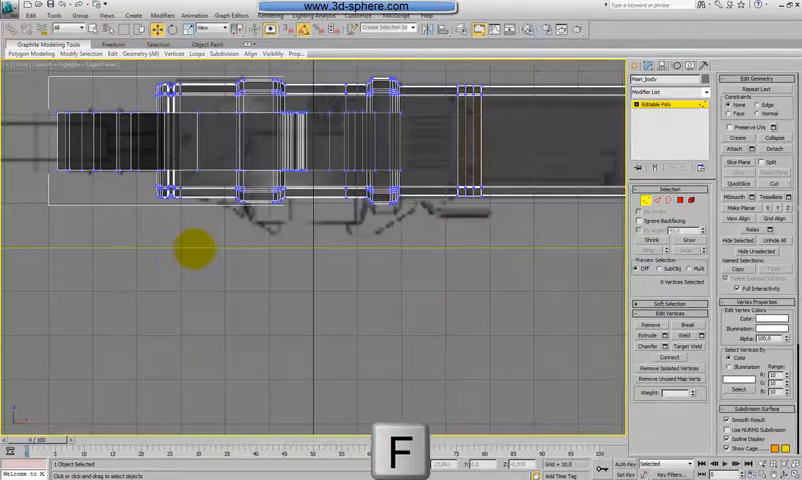
key("p")
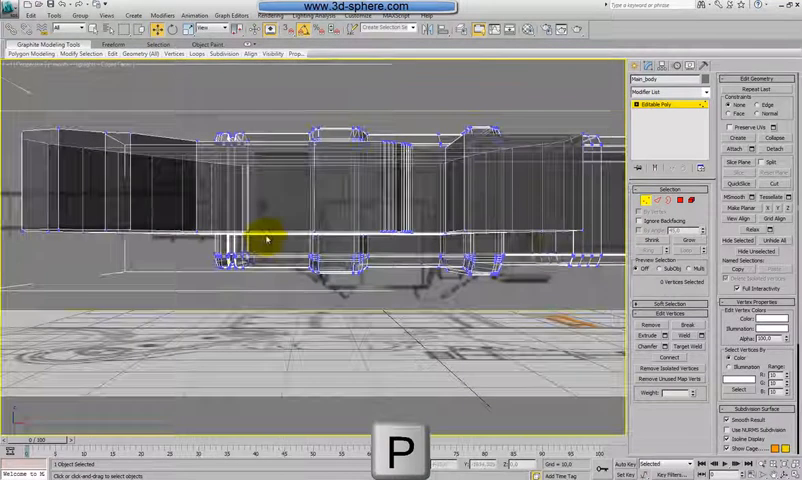